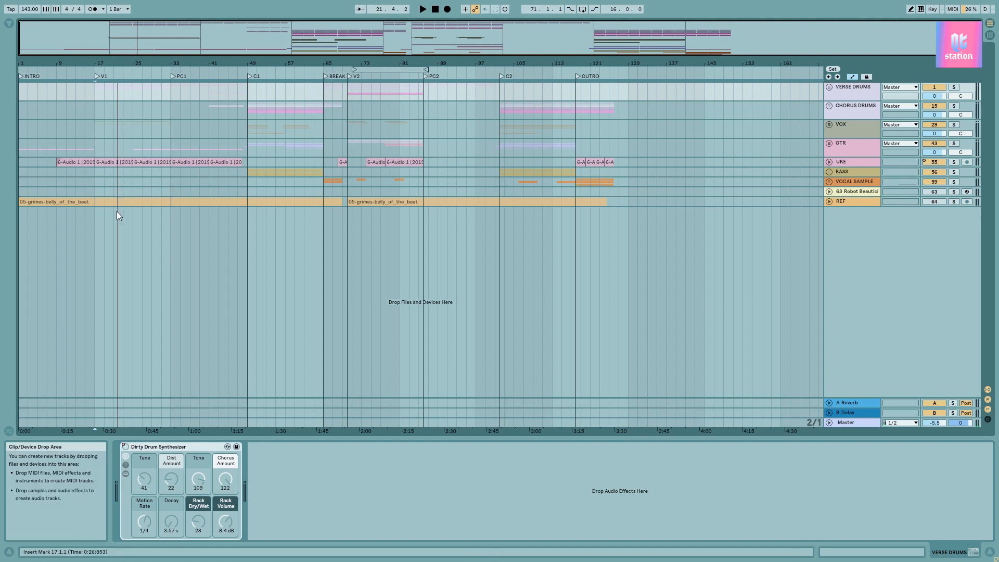
{"action": "mouse_move", "coordinate": [165, 76]}
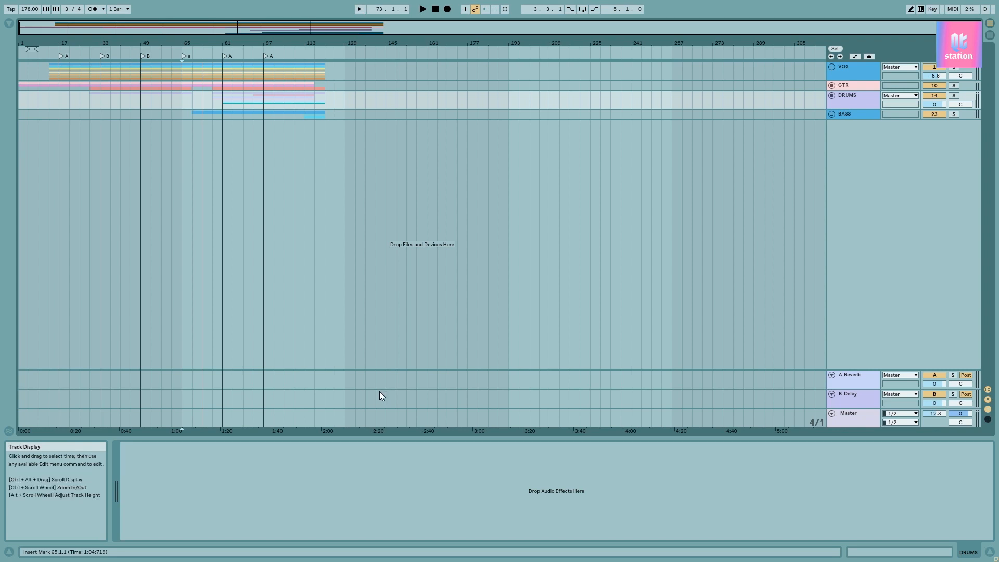
{"action": "mouse_move", "coordinate": [339, 382]}
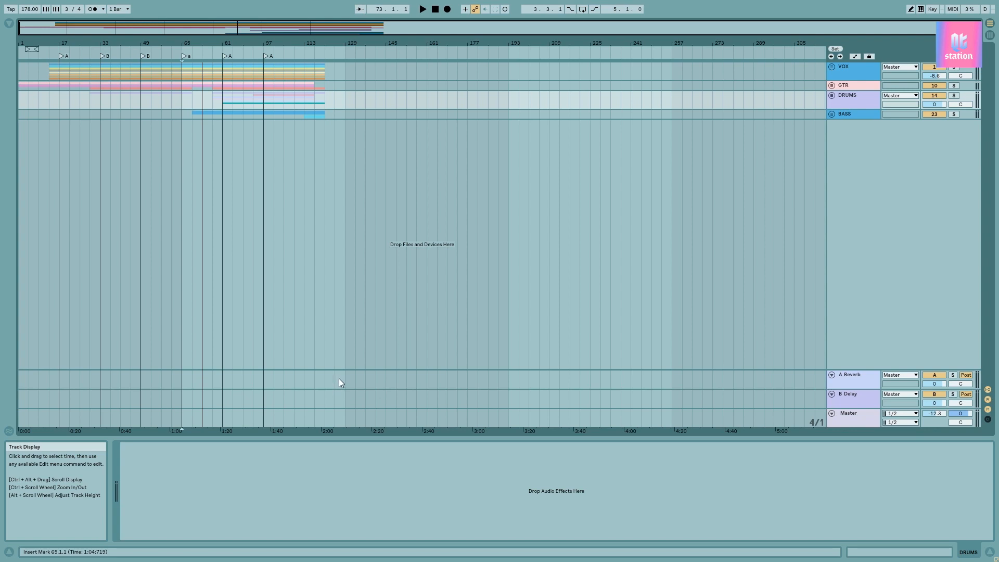